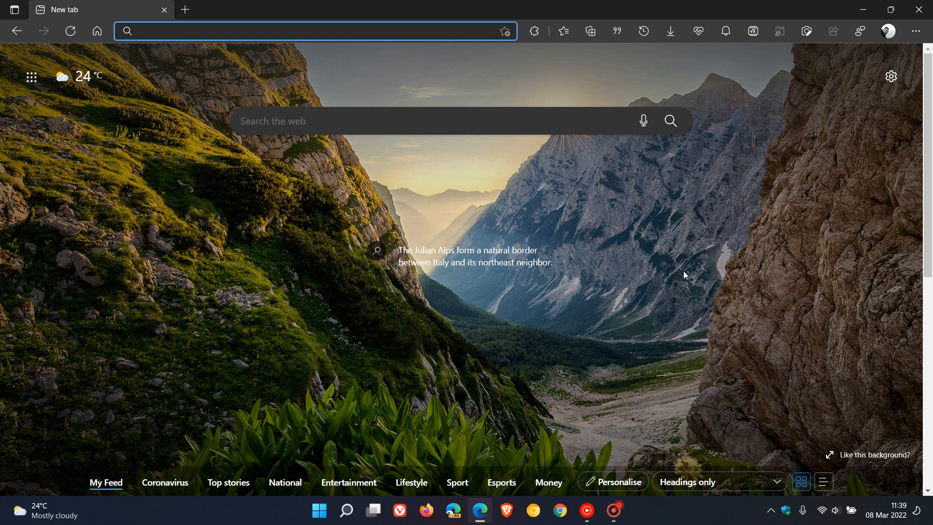
pyautogui.moveTo(574, 42)
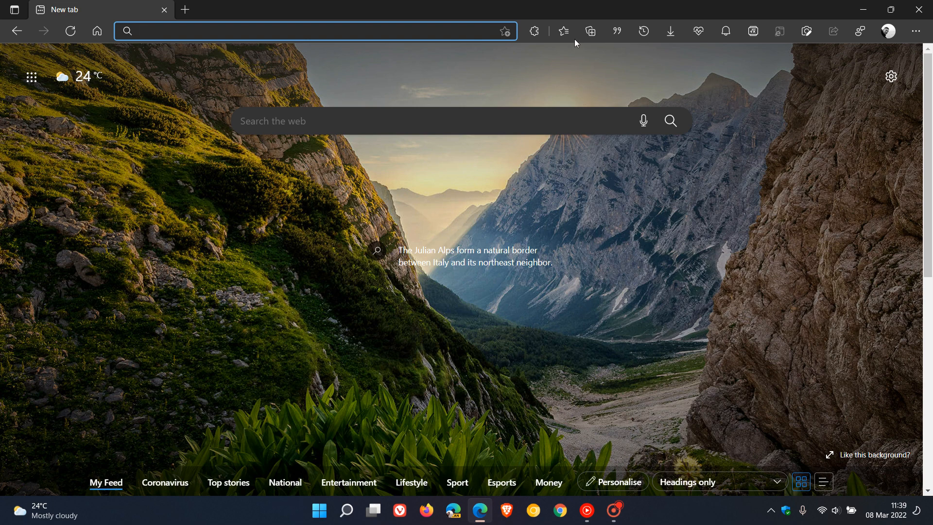
# - Load the Microsoft Edge Stable Channel release notes page from the Favourites list
pyautogui.click(563, 31)
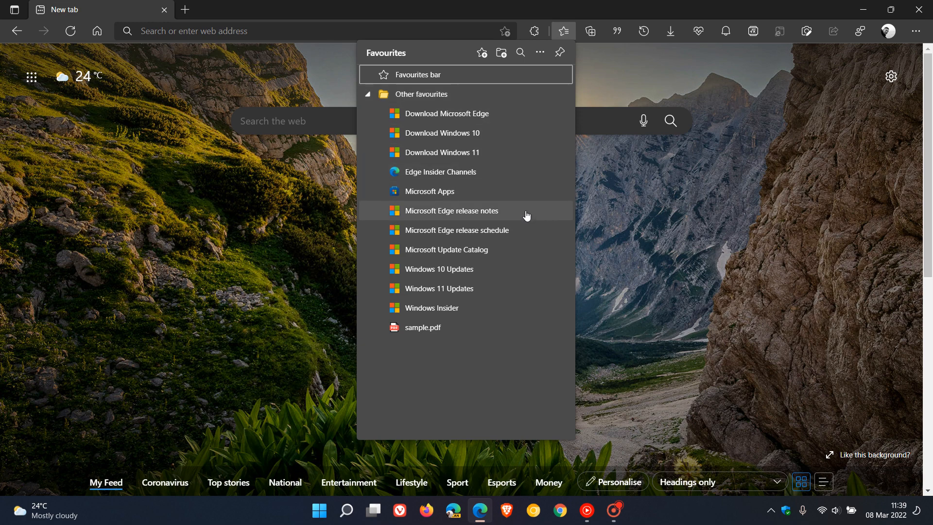
pyautogui.click(451, 210)
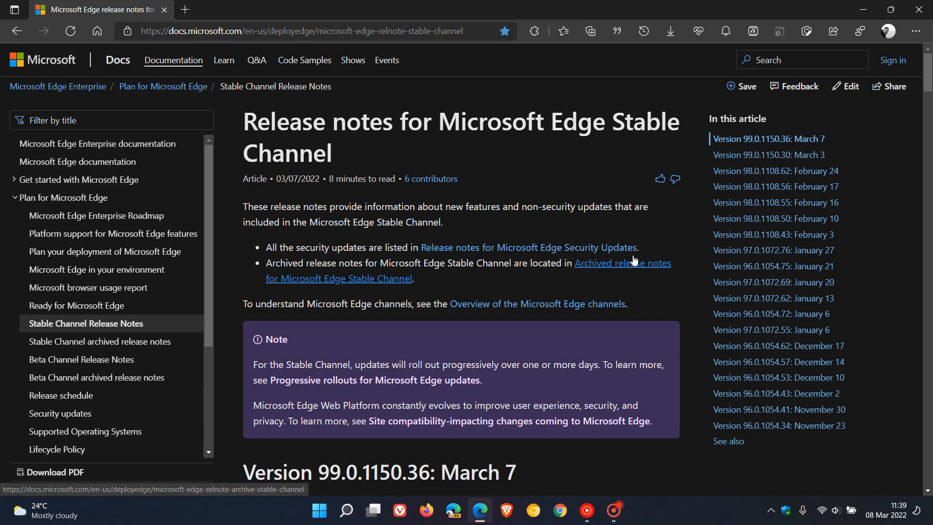
pyautogui.moveTo(675, 237)
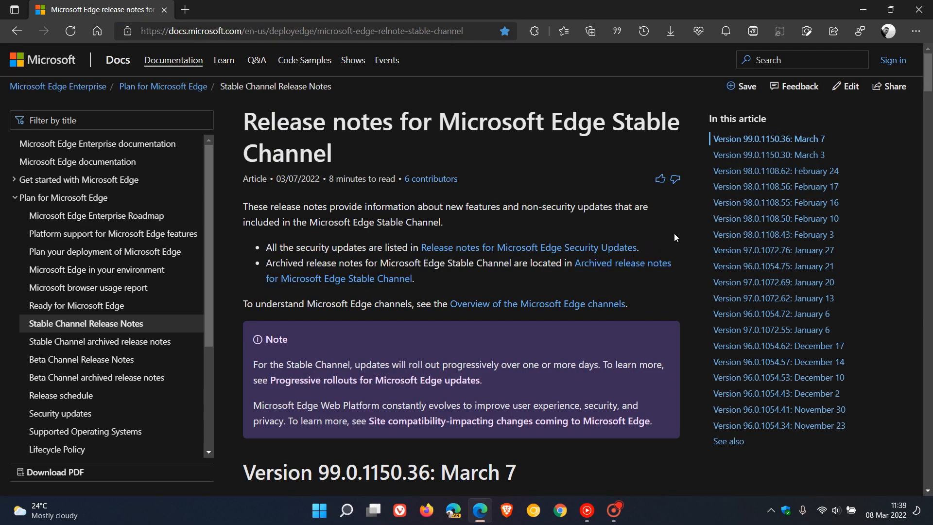
pyautogui.moveTo(659, 245)
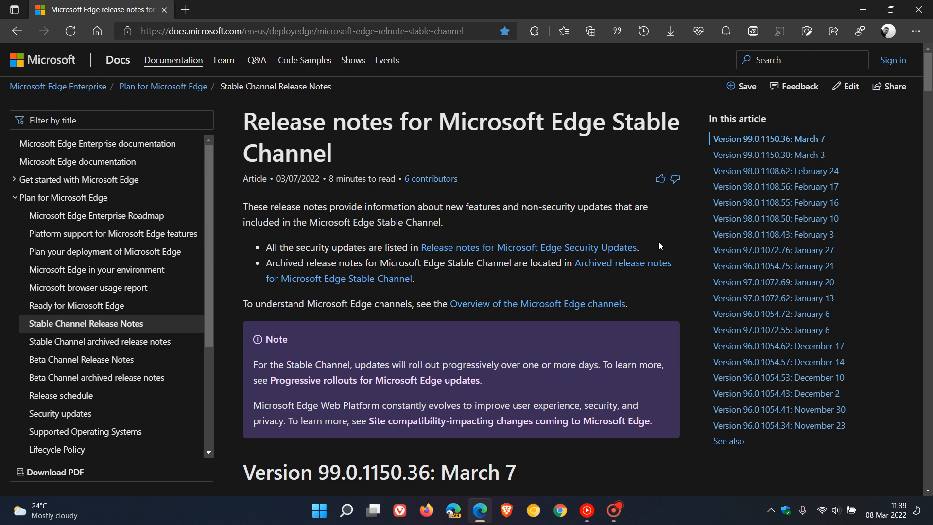
# - Scroll the release notes down to the Version 99.0.1150.36 entry
pyautogui.scroll(-3)
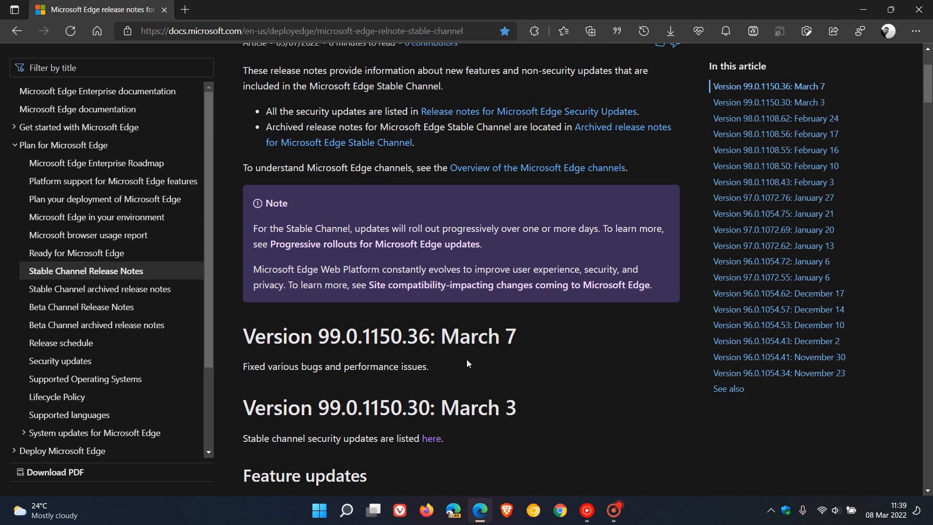
pyautogui.moveTo(597, 346)
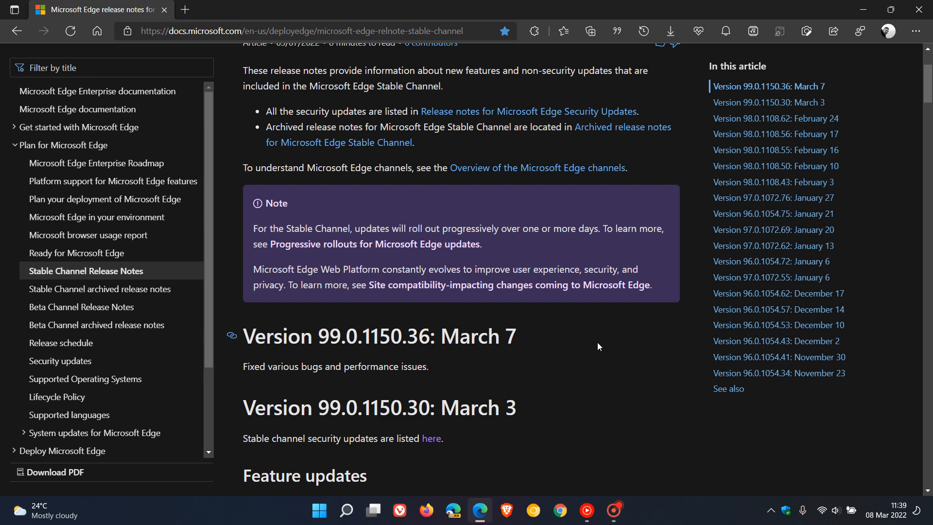
pyautogui.scroll(-3)
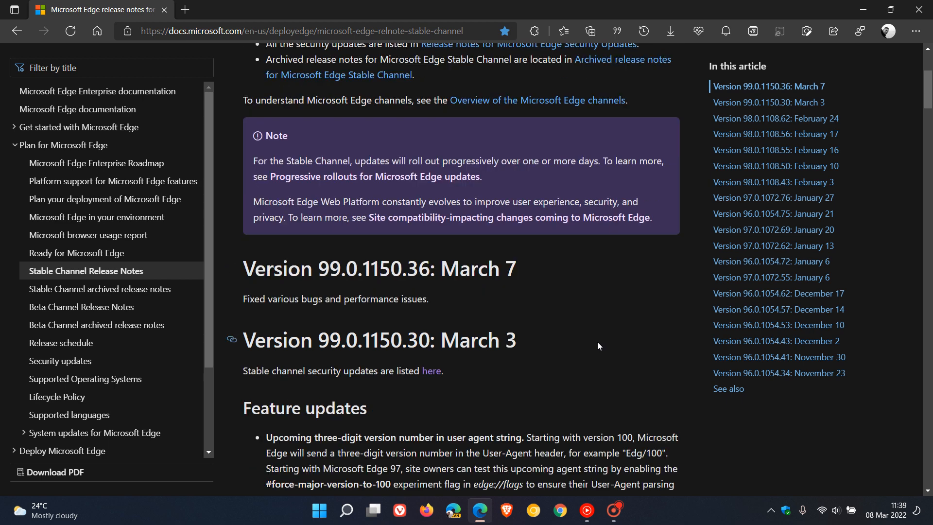
pyautogui.moveTo(317, 358)
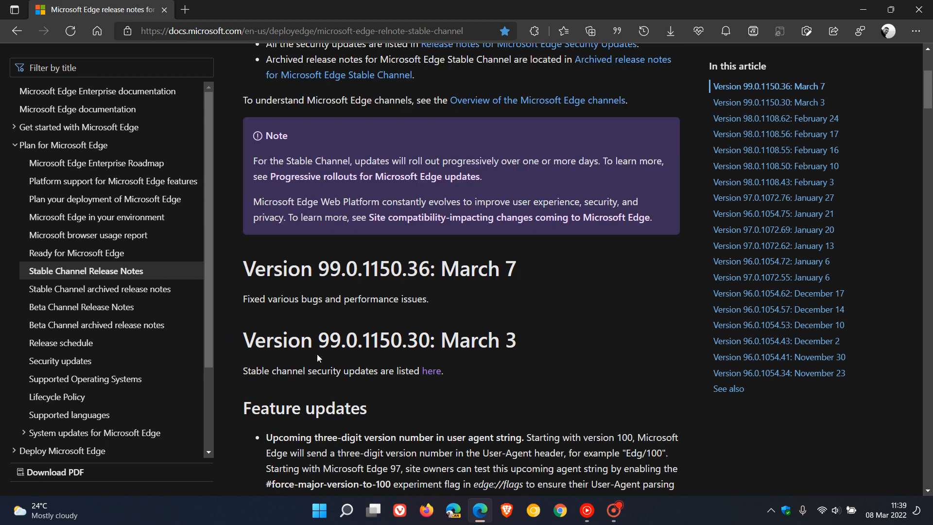
pyautogui.moveTo(458, 359)
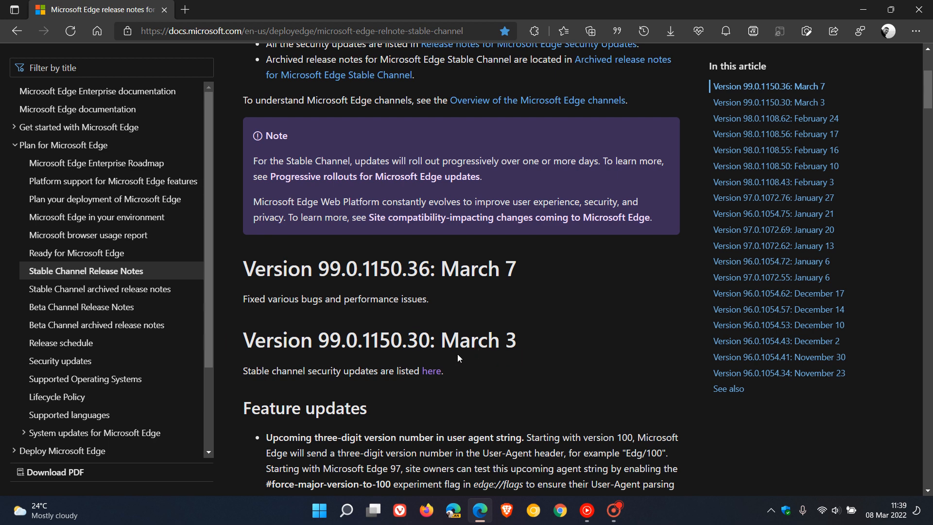
pyautogui.moveTo(535, 356)
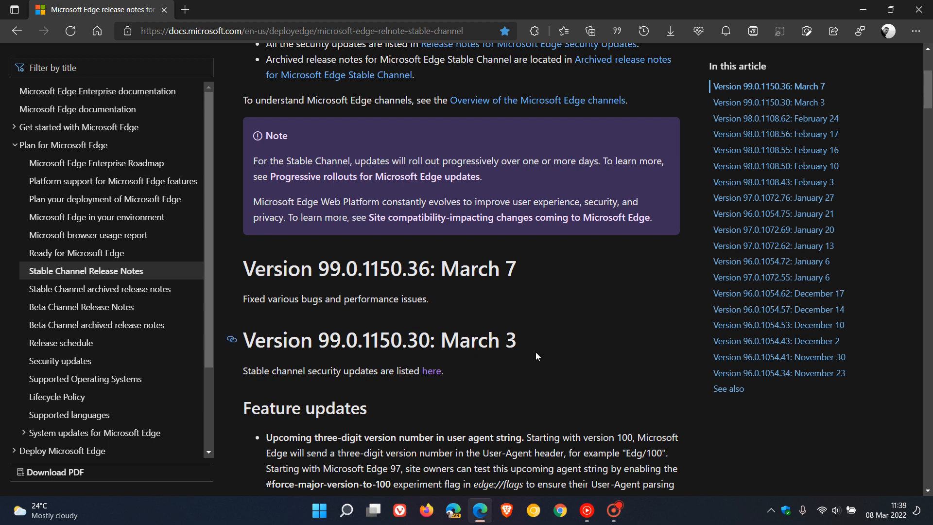
pyautogui.moveTo(560, 321)
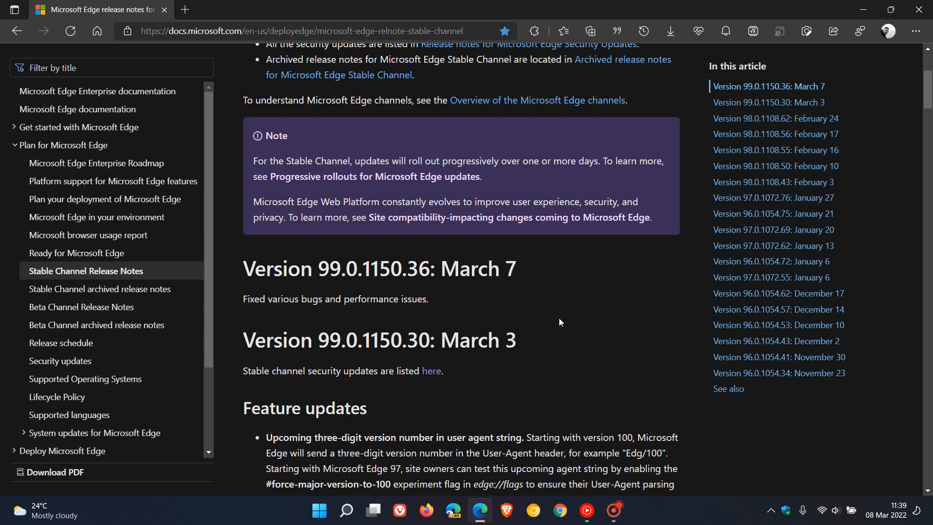
pyautogui.moveTo(347, 324)
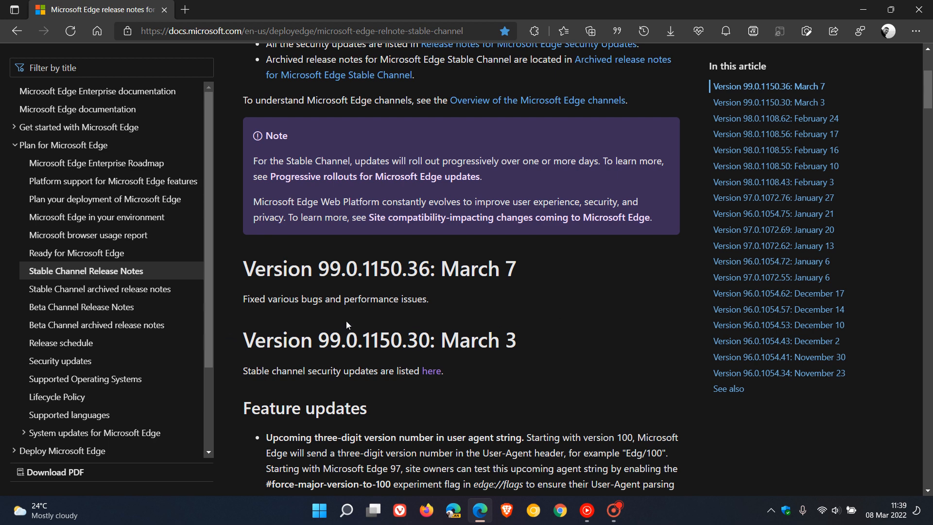
pyautogui.moveTo(559, 316)
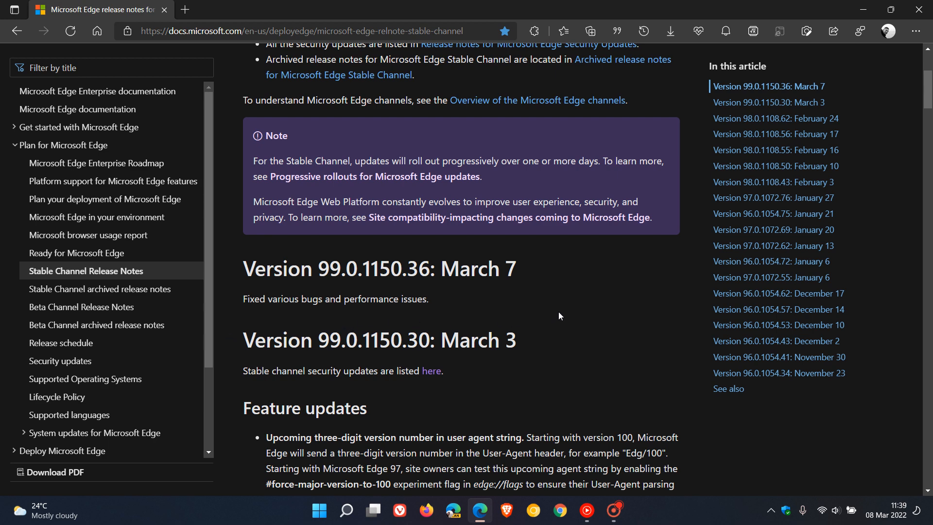
pyautogui.moveTo(309, 312)
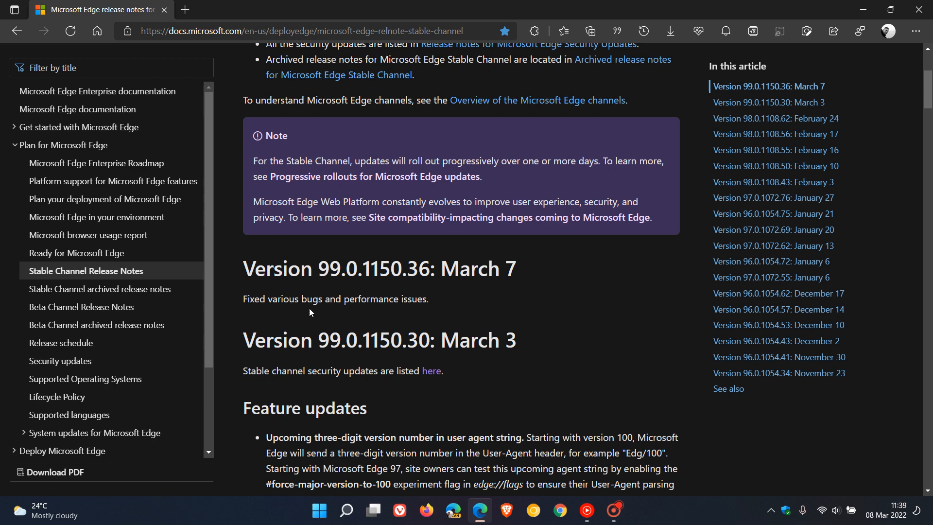
pyautogui.moveTo(445, 308)
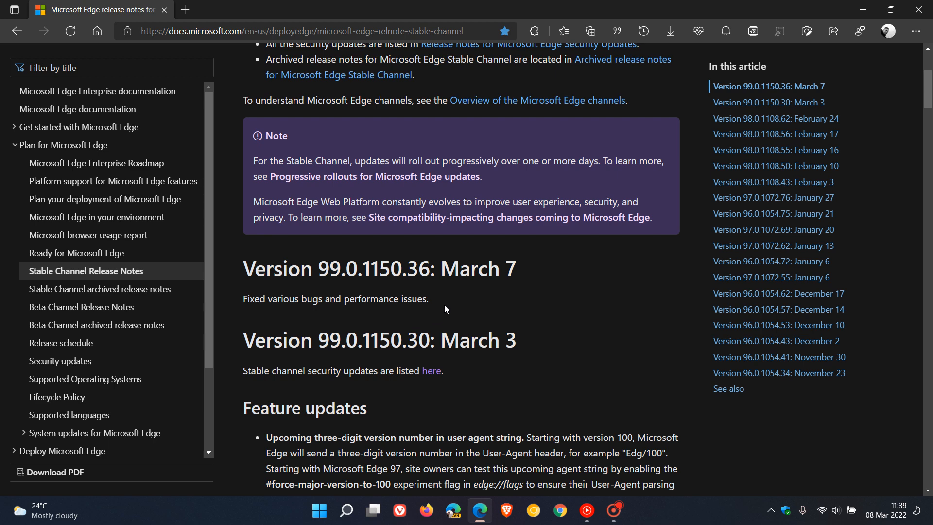
pyautogui.moveTo(621, 303)
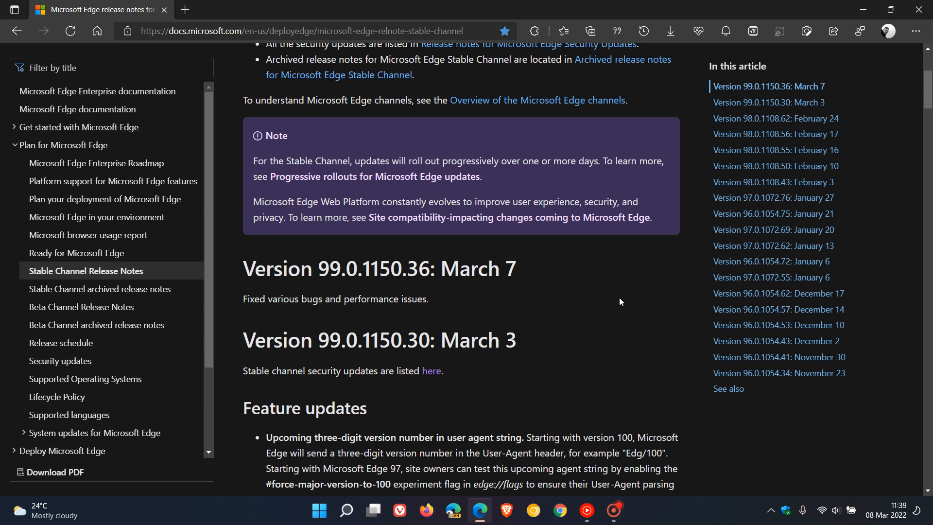
pyautogui.moveTo(614, 294)
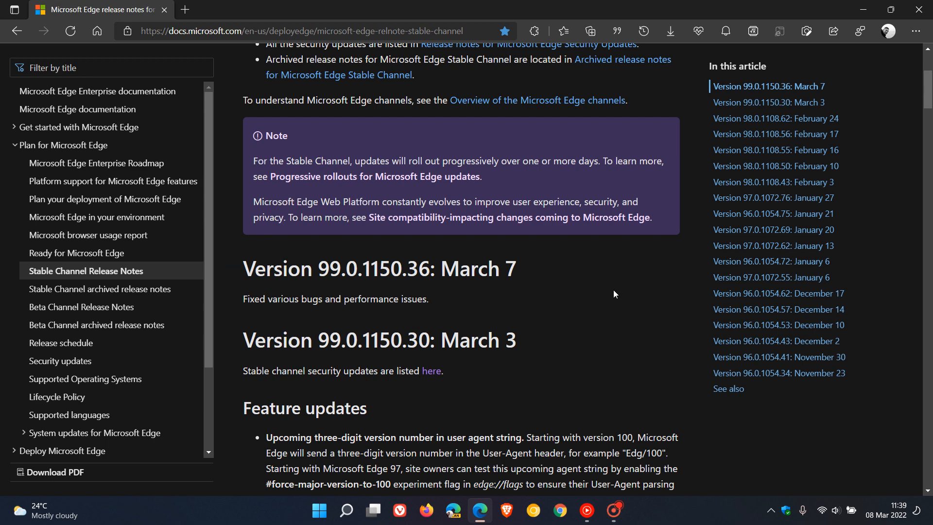
pyautogui.moveTo(596, 295)
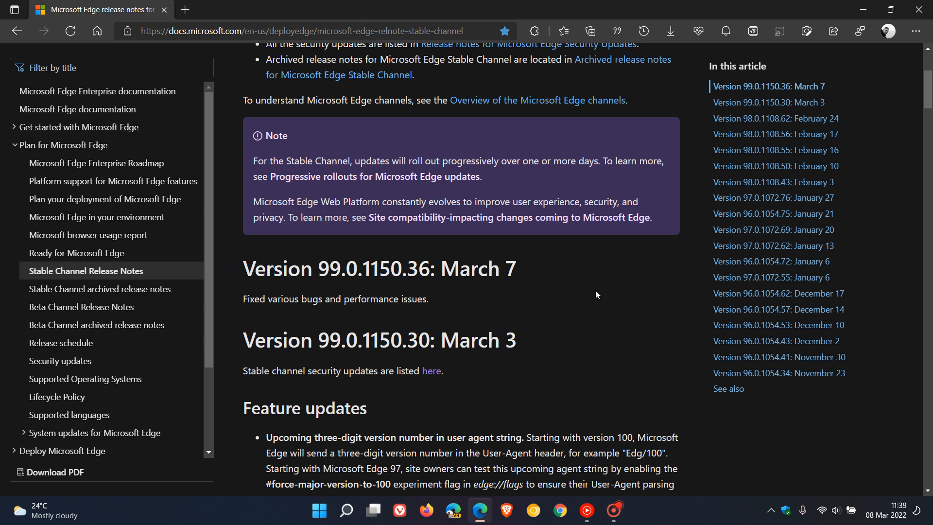
pyautogui.moveTo(884, 152)
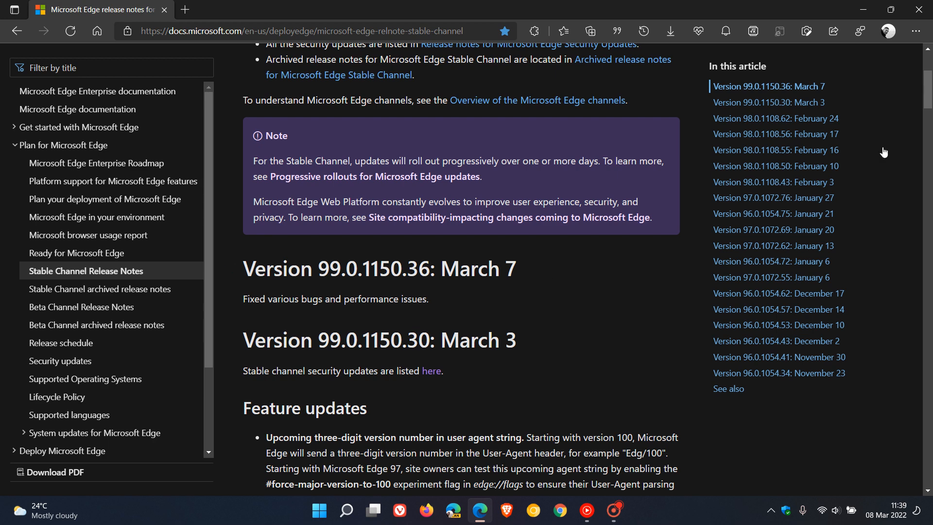
# - Reach About Microsoft Edge via Settings and more > Help and feedback
pyautogui.click(915, 31)
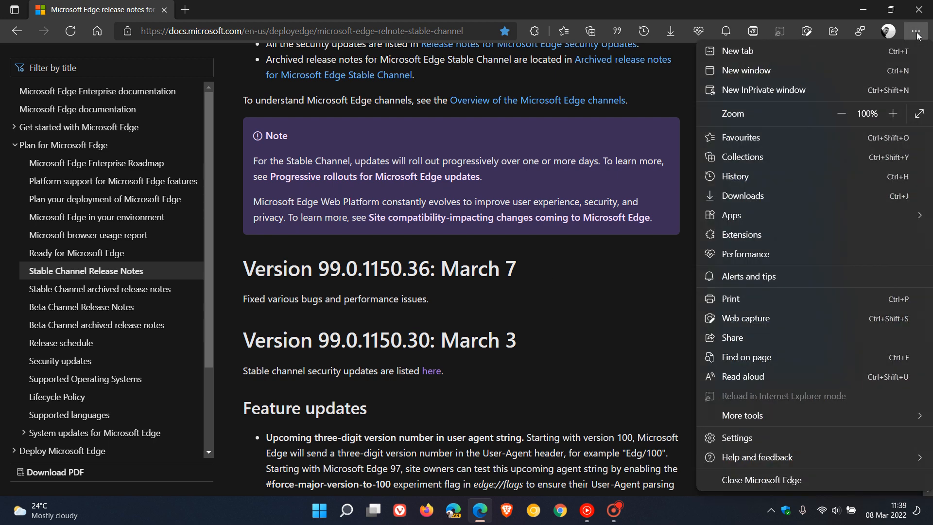
pyautogui.click(758, 457)
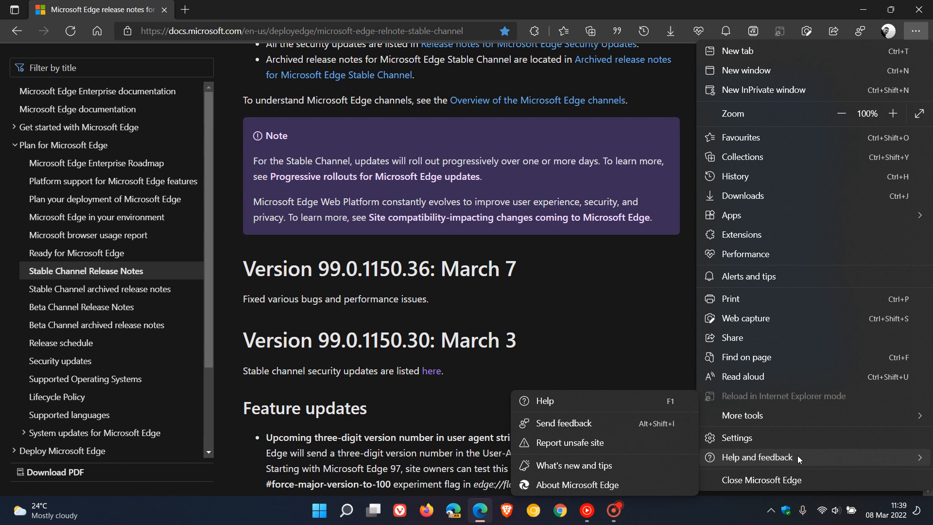
pyautogui.click(578, 484)
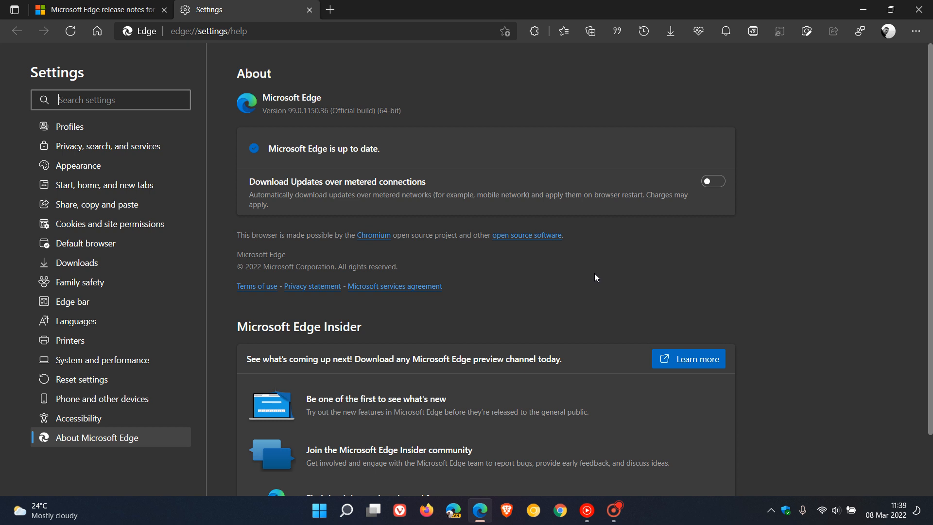
pyautogui.moveTo(291, 124)
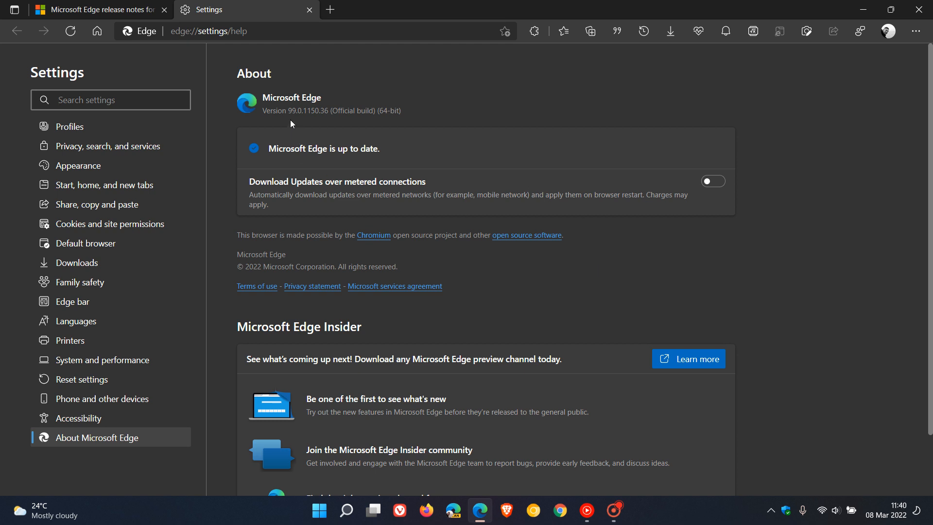
pyautogui.moveTo(306, 125)
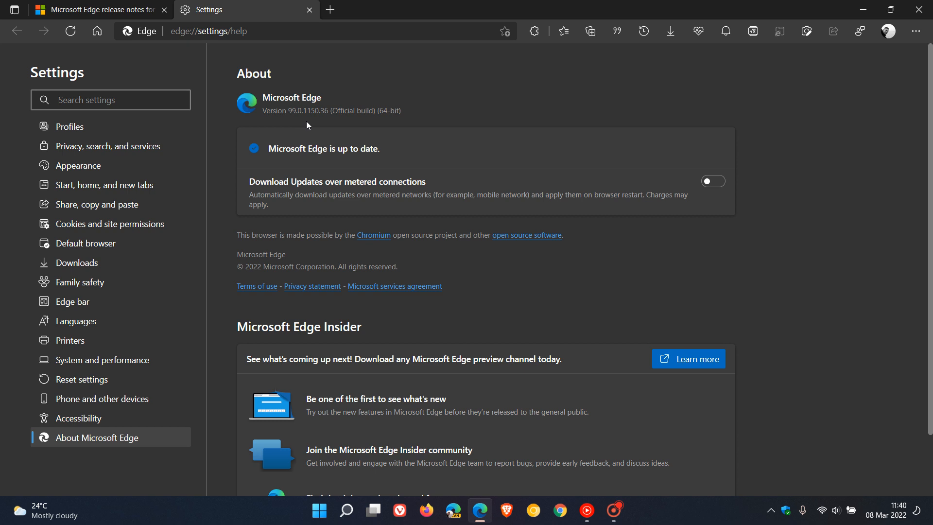
pyautogui.moveTo(320, 124)
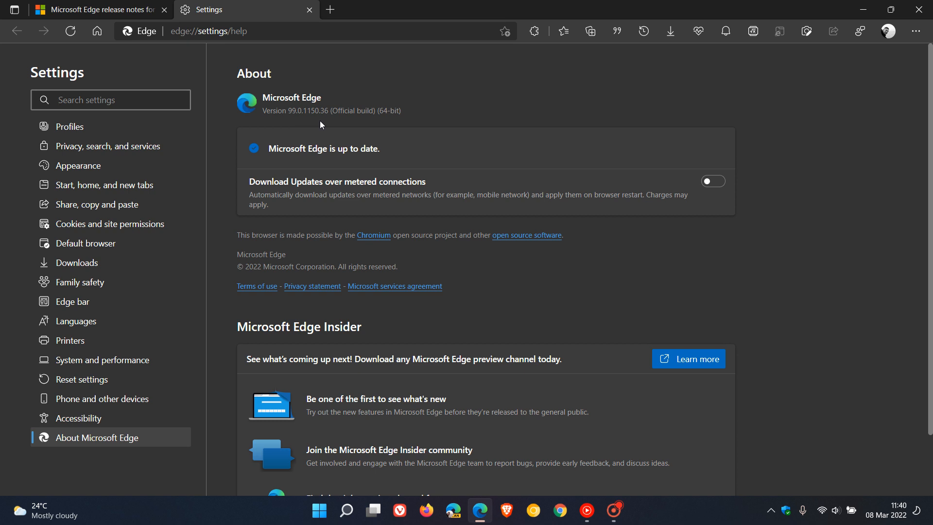
pyautogui.moveTo(327, 124)
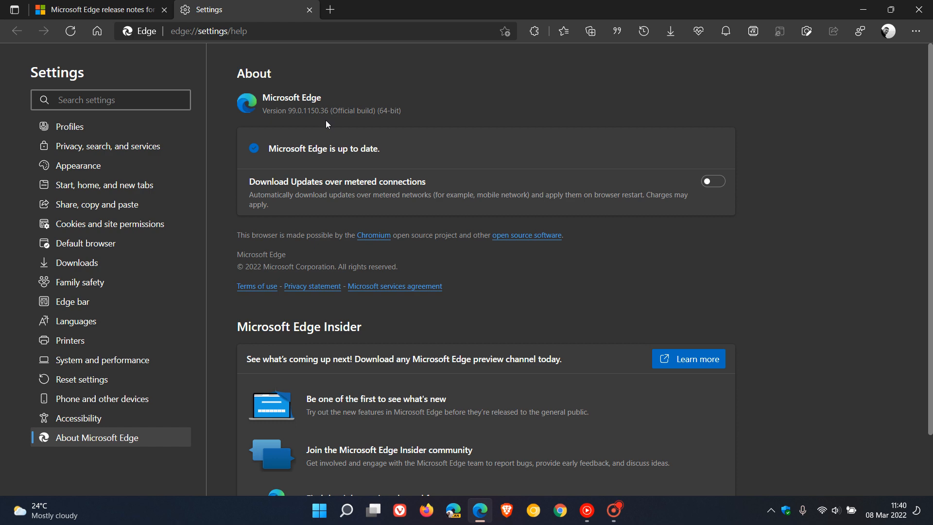
# - Close the Settings and release notes tabs after confirming version 99.0.1150.36 is up to date
pyautogui.click(308, 10)
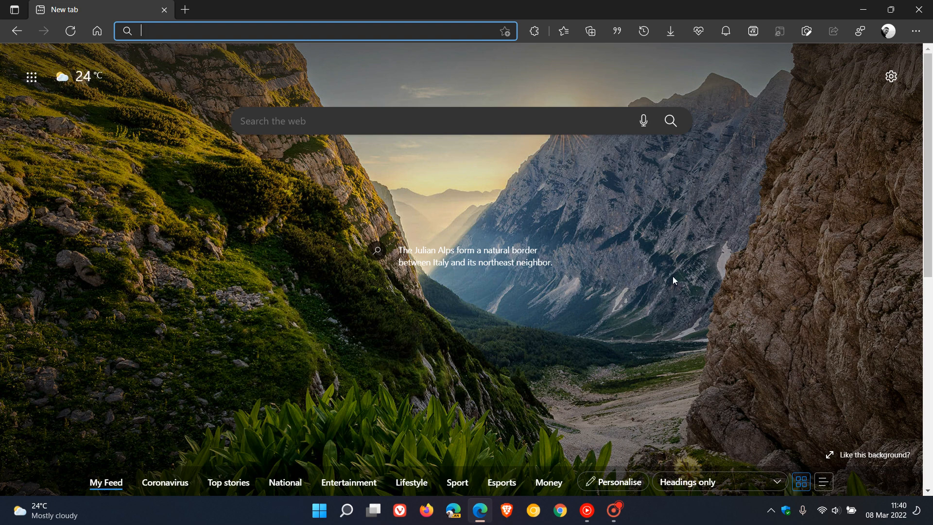
pyautogui.moveTo(768, 316)
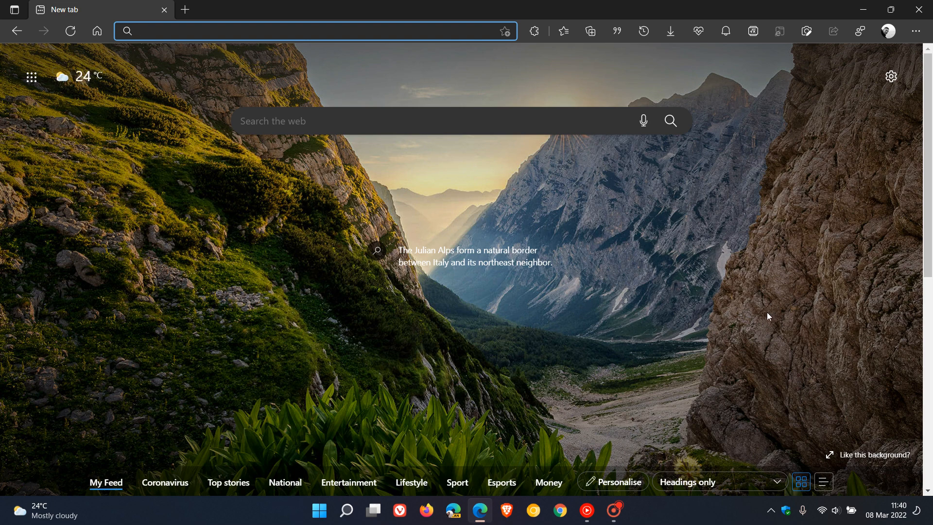